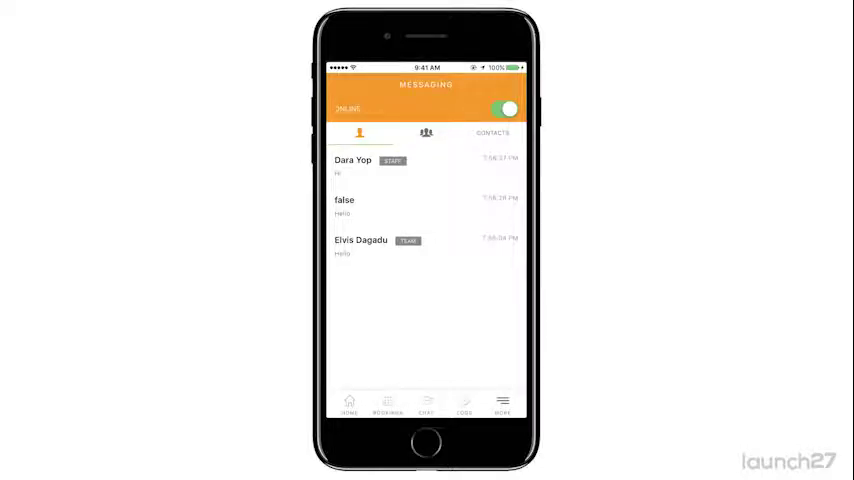
Glance at group chats, return to direct chats, then scroll the staff contacts list.
{"action": "left_click", "coordinate": [426, 133]}
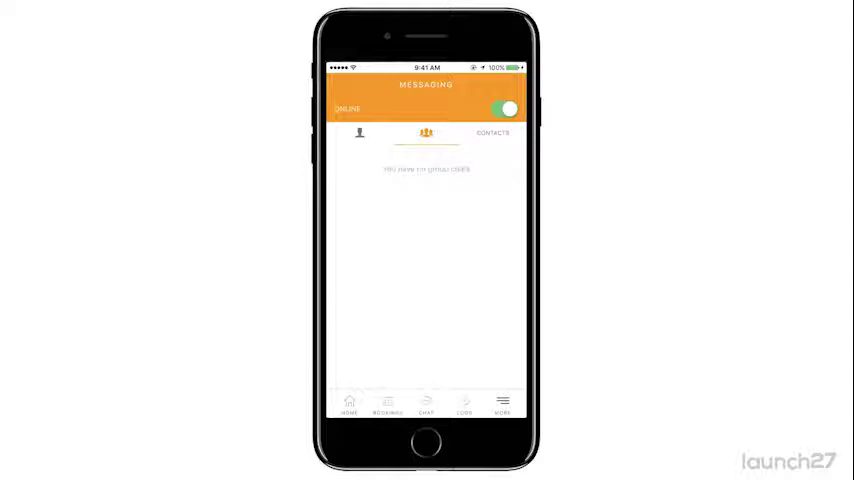
{"action": "left_click", "coordinate": [358, 133]}
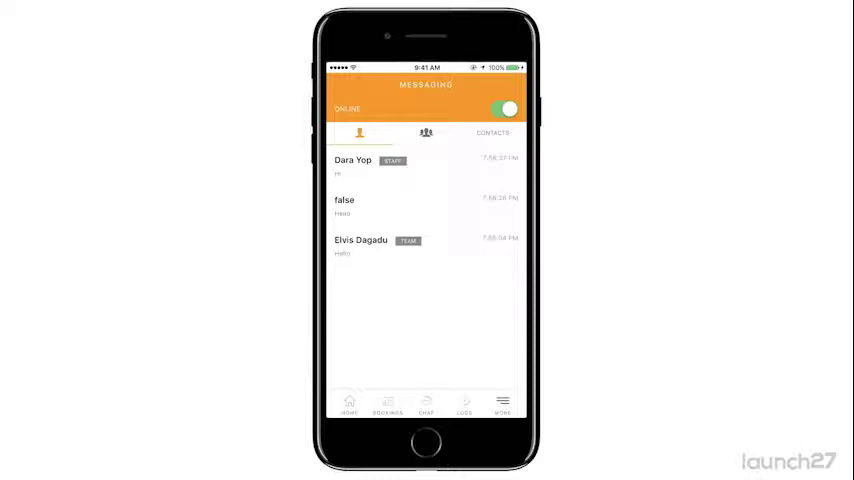
{"action": "left_click", "coordinate": [491, 132]}
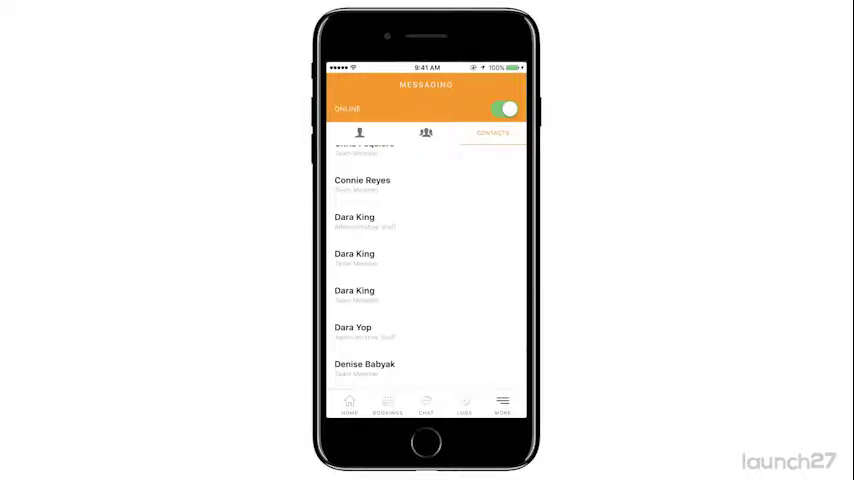
{"action": "scroll", "scroll_direction": "down", "scroll_amount": 3}
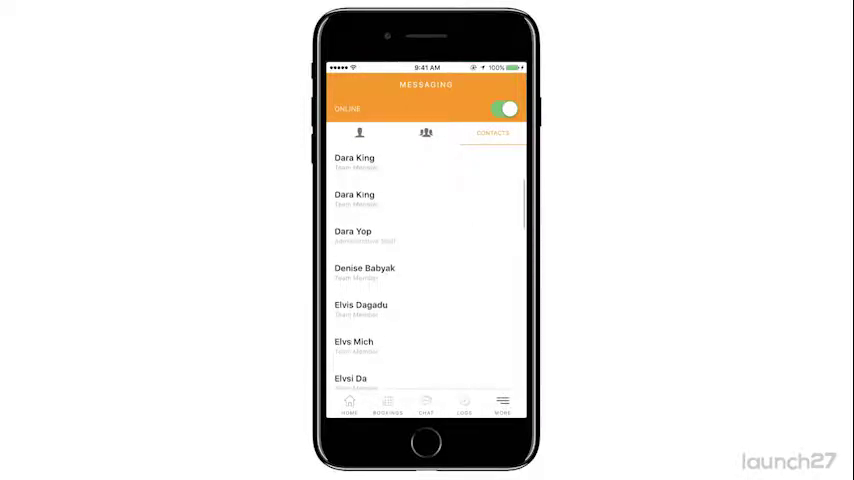
{"action": "left_click", "coordinate": [375, 163]}
{"action": "type", "text": "I'm"}
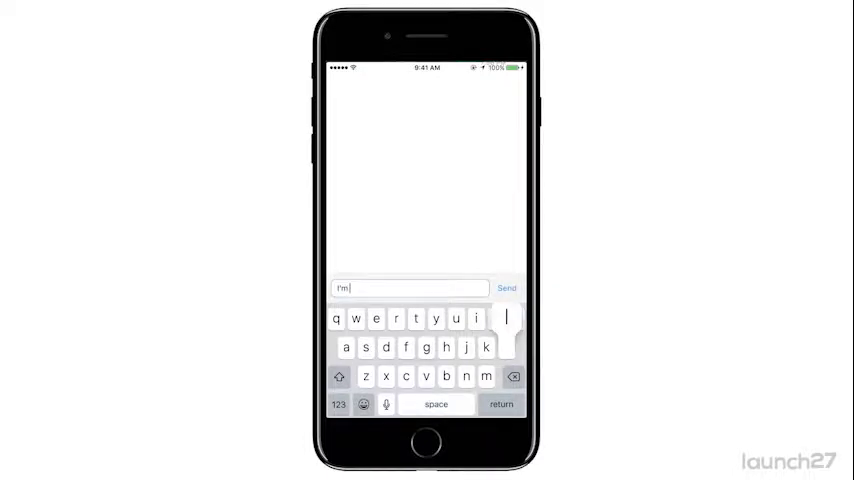
{"action": "type", "text": "late to my appoint"}
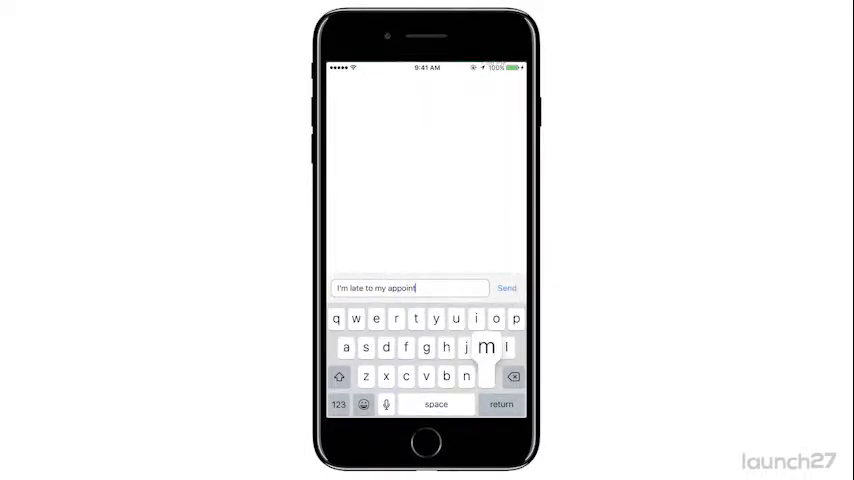
{"action": "left_click", "coordinate": [507, 288]}
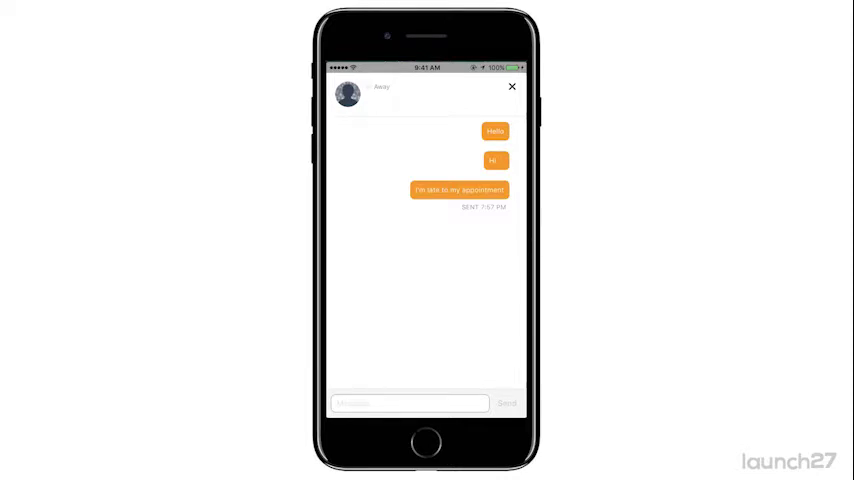
Close the conversation and return to the direct chats list with it on top.
{"action": "left_click", "coordinate": [512, 87]}
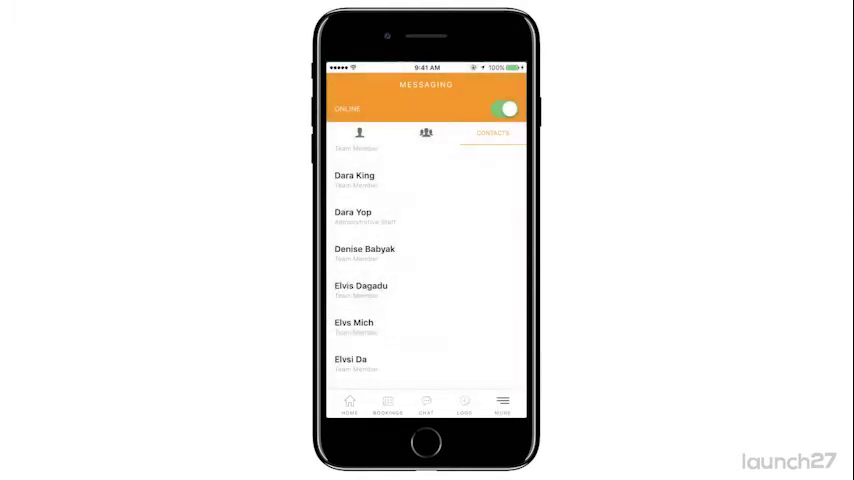
{"action": "scroll", "scroll_direction": "down", "scroll_amount": 3}
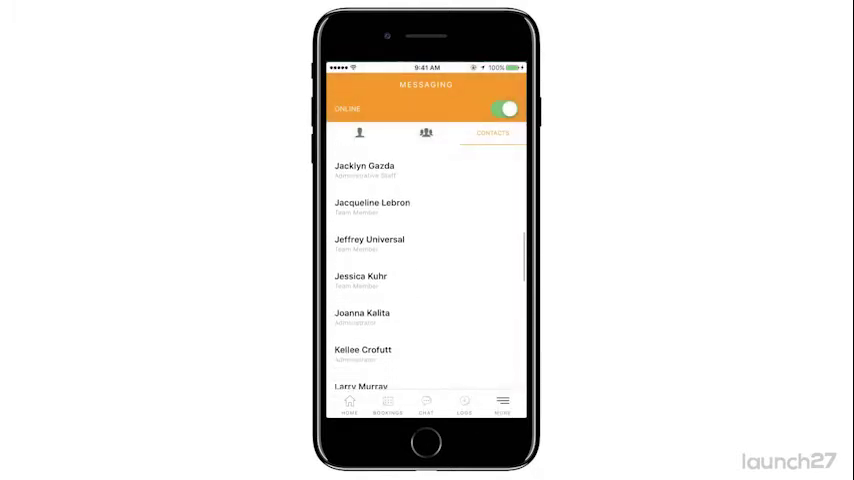
{"action": "left_click", "coordinate": [359, 133]}
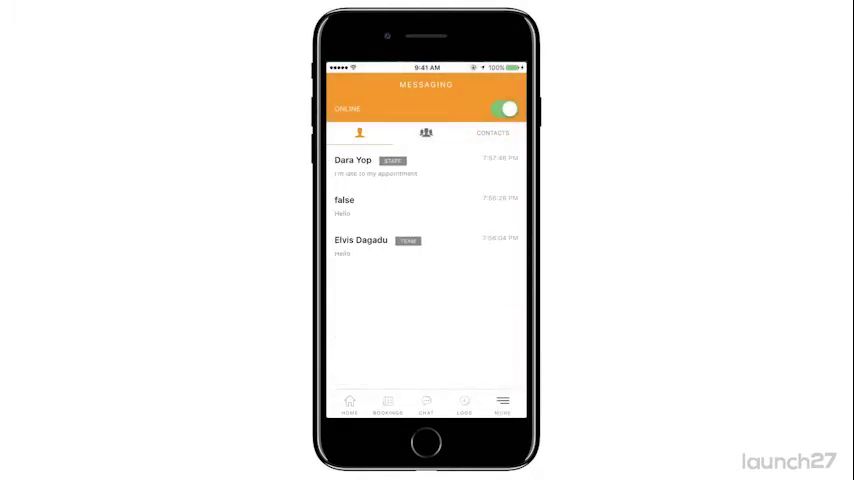